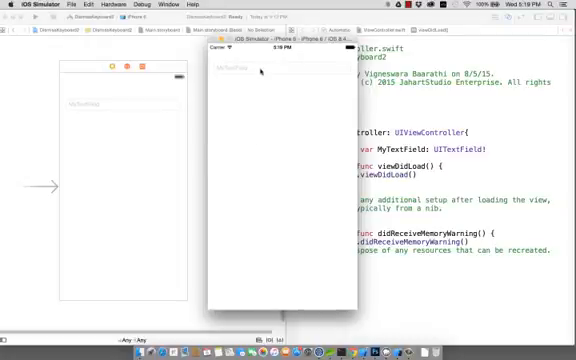
- Tap the MyTextField text field in the running simulator app to test it
{"action": "left_click", "coordinate": [240, 72]}
{"action": "type", "text": ", "}
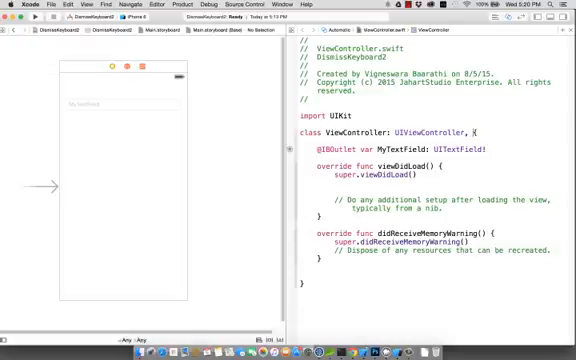
- Add UITextFieldDelegate after UIViewController in the ViewController class declaration
{"action": "type", "text": "UITextFieldDelegate"}
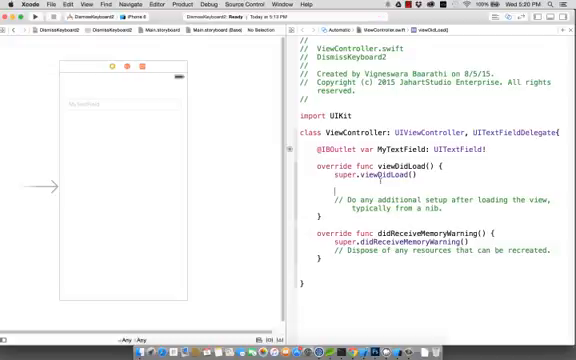
- Write 'MyTextField.delegate = self' below super.viewDidLoad()
{"action": "type", "text": "MyTextField.delegate = s"}
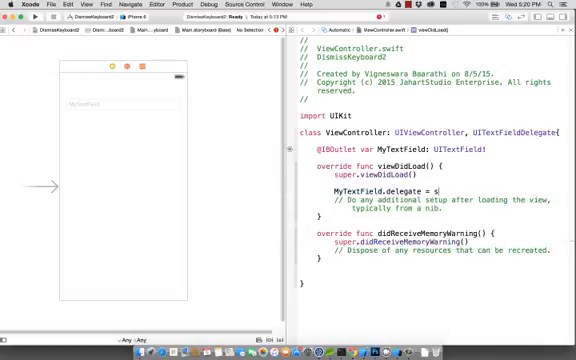
{"action": "type", "text": "elf"}
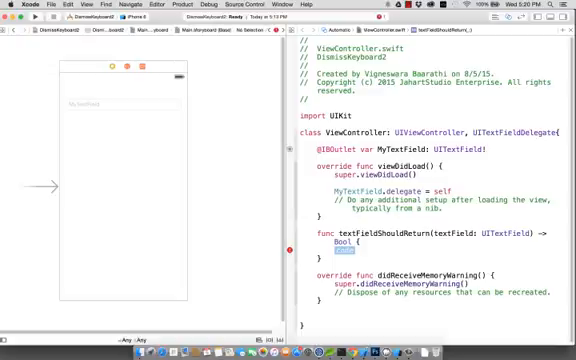
- Start the textFieldShouldReturn body by typing MyTextField
{"action": "type", "text": "MyTextField"}
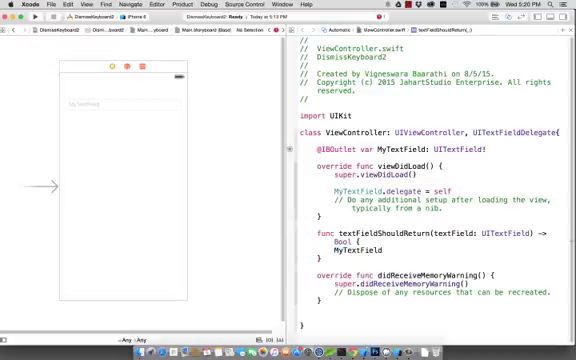